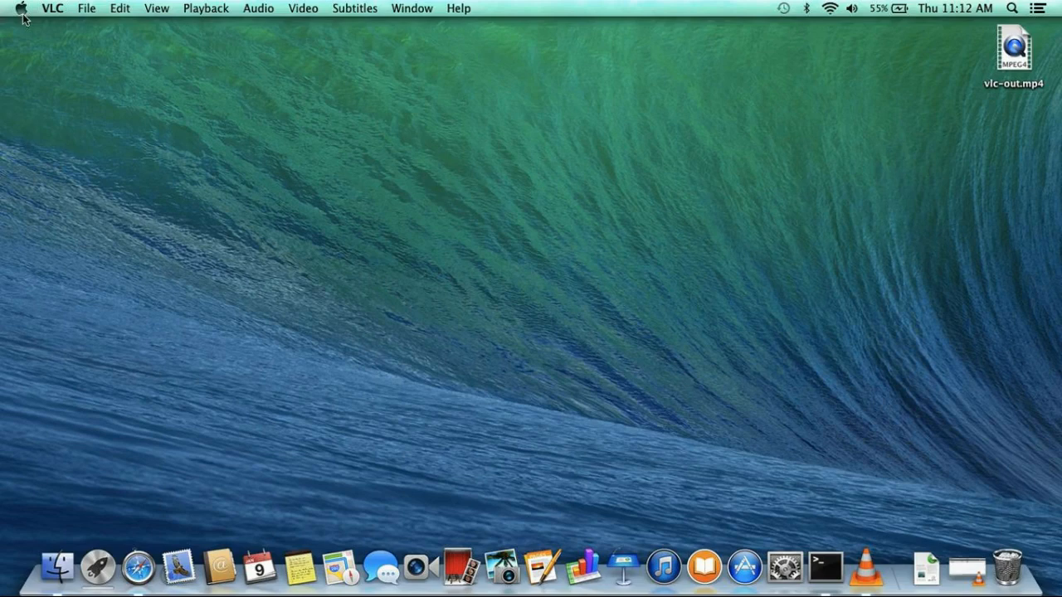
Jump to the Macintosh instructions and follow the myro.roboteducation.org Mac download link.
click(20, 8)
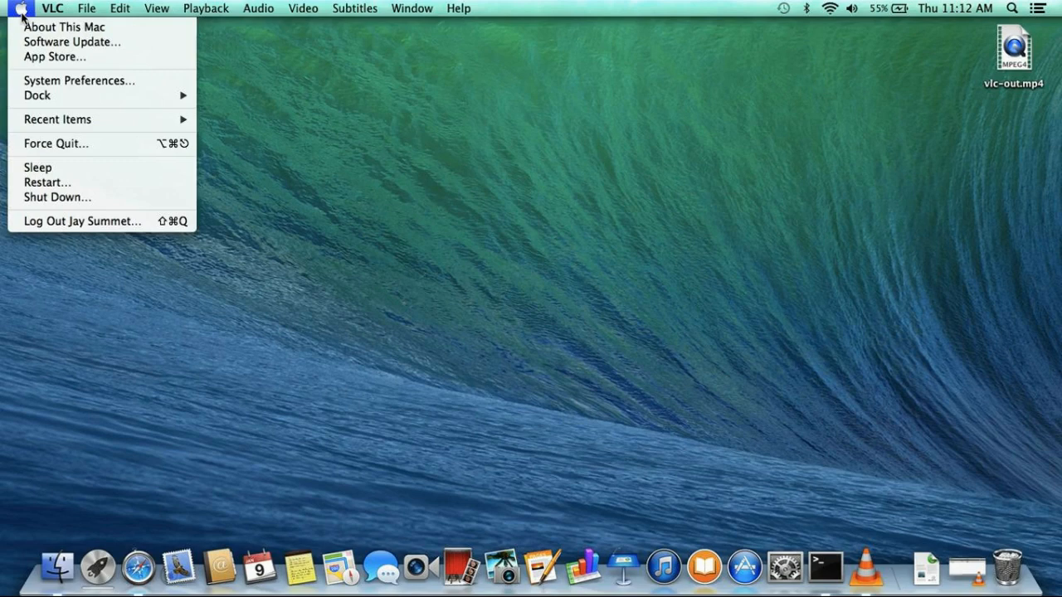
click(65, 26)
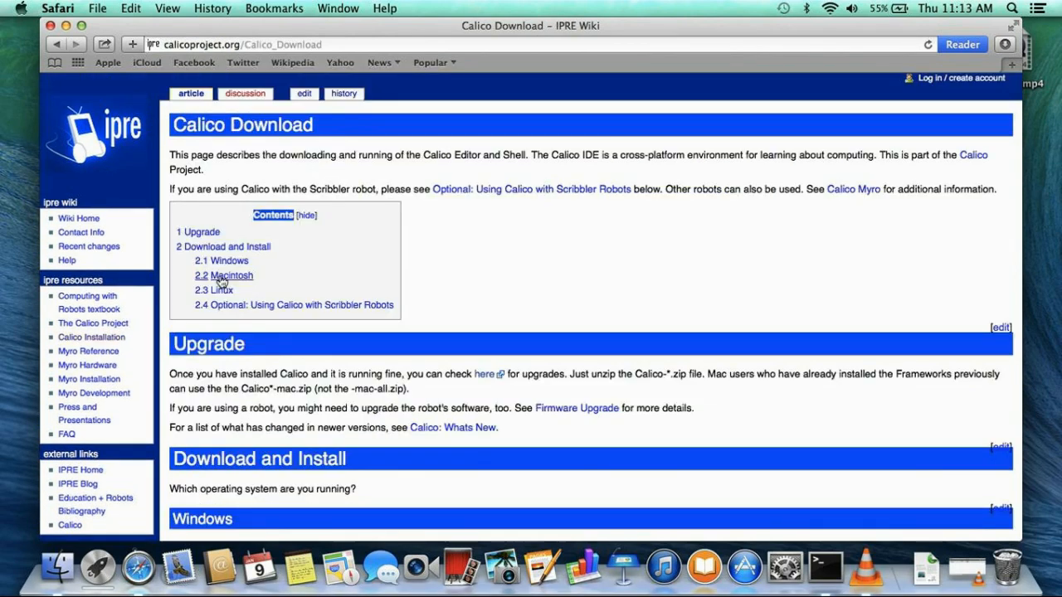
click(229, 276)
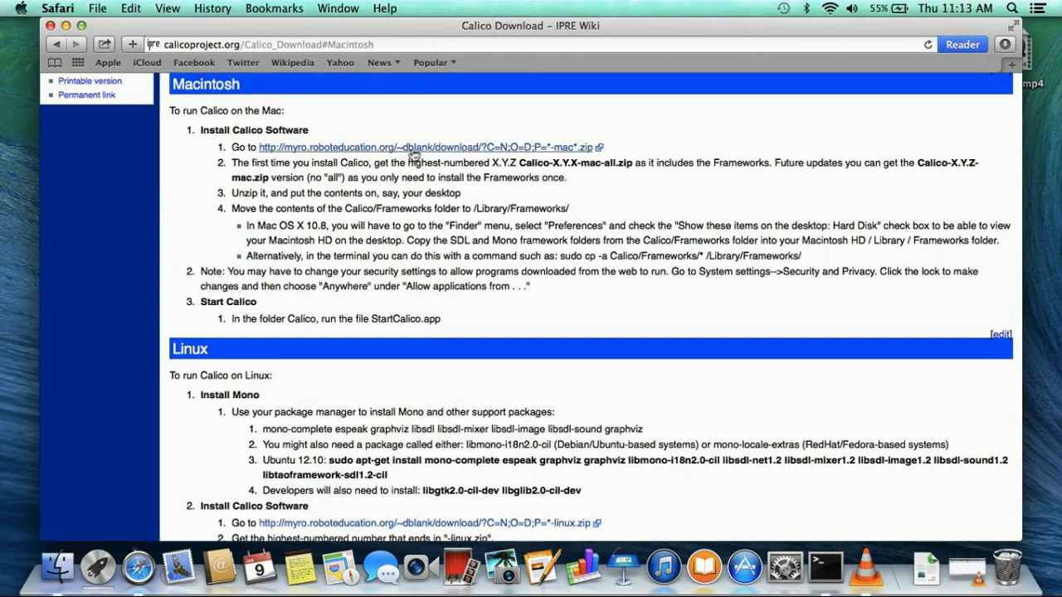
click(423, 146)
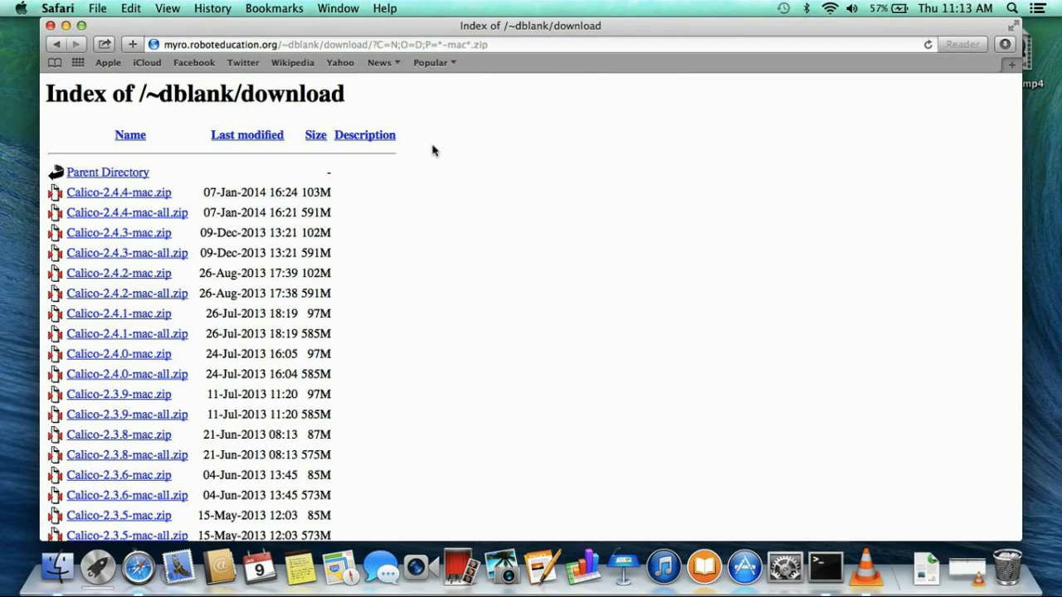
mouse_move(123, 217)
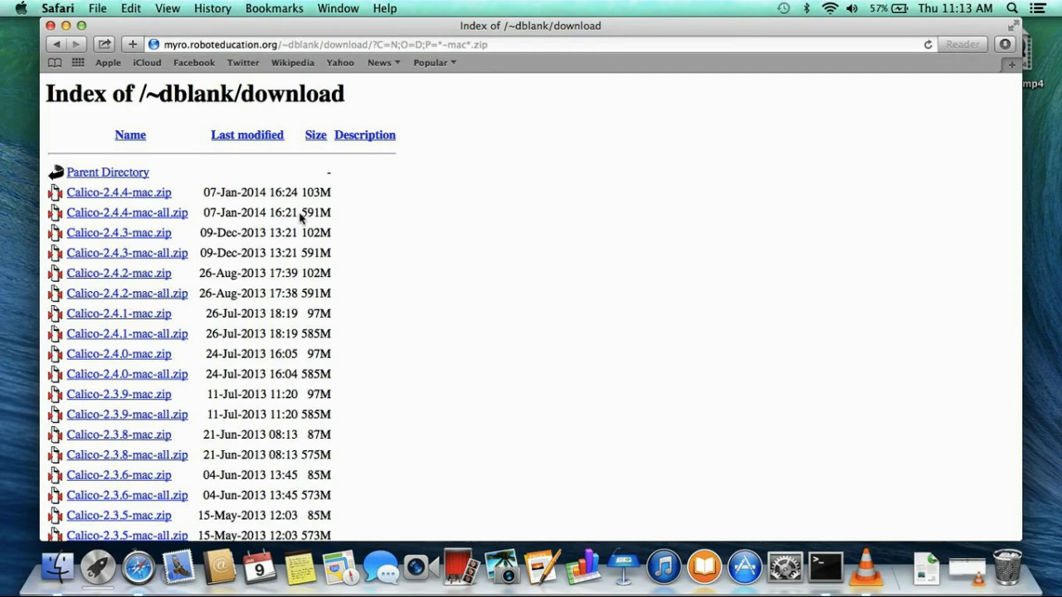
mouse_move(125, 199)
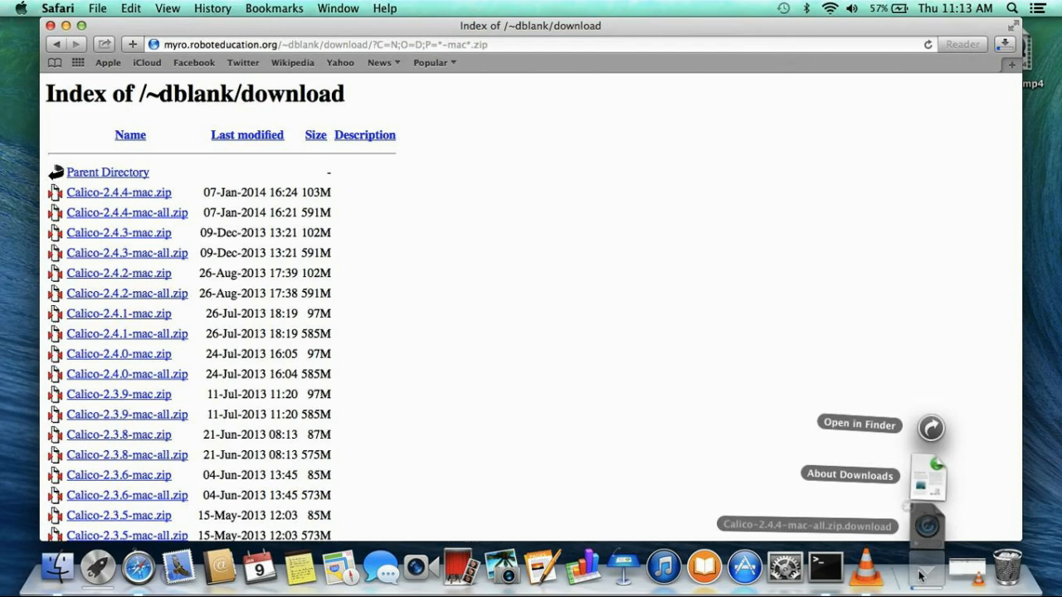
Check the Downloads stack while Calico-2.4.4-mac-all.zip downloads.
click(1005, 45)
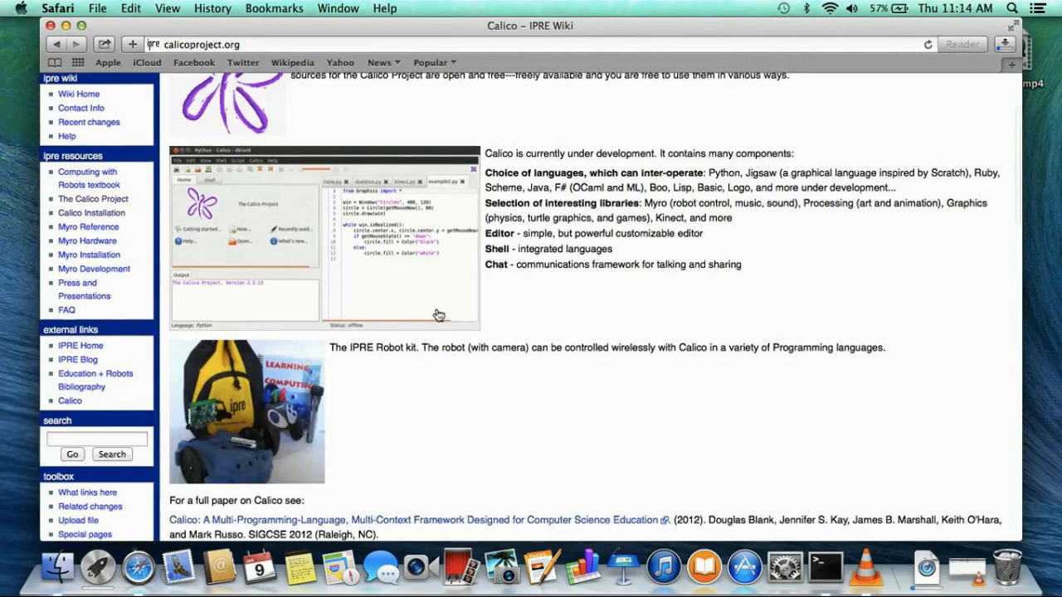
Scroll the Calico wiki home page down to its Table of Contents.
scroll(down, 3)
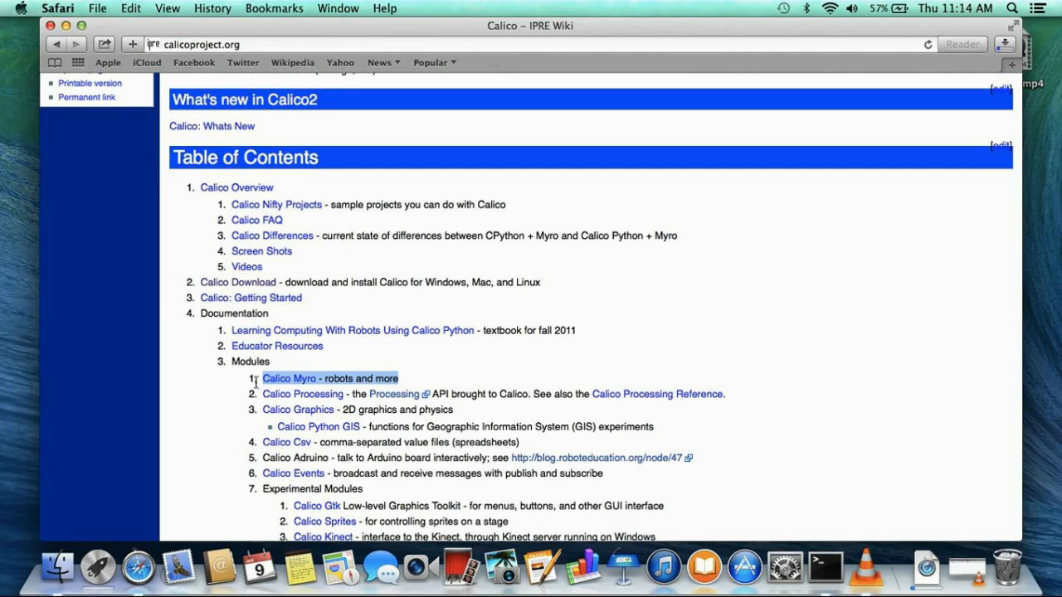
mouse_move(296, 408)
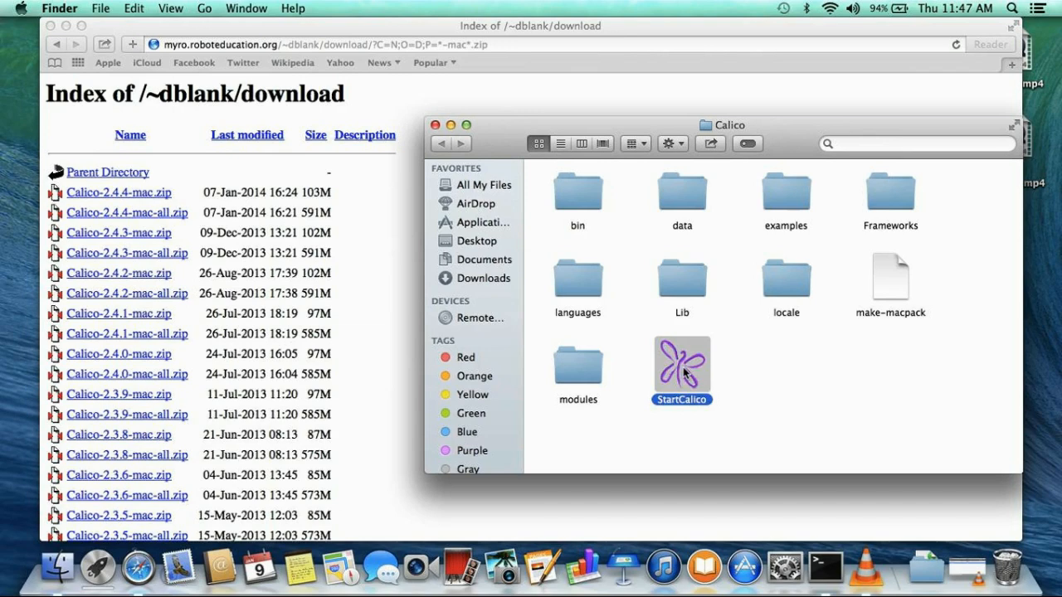
Open the Frameworks folder holding the SDL, SDL_image, SDL_mixer and Mono frameworks.
click(889, 185)
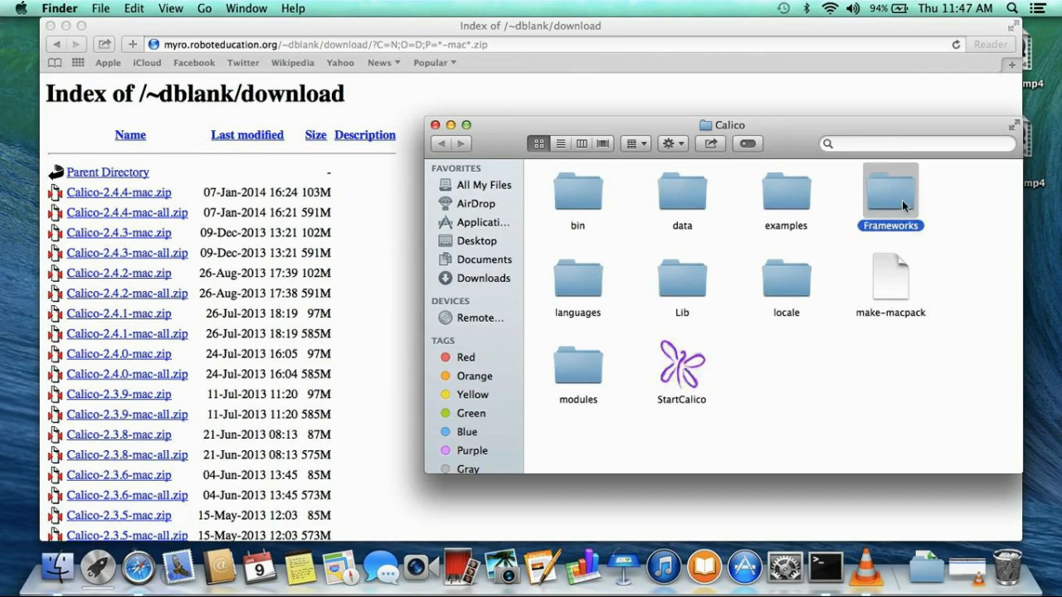
double_click(889, 186)
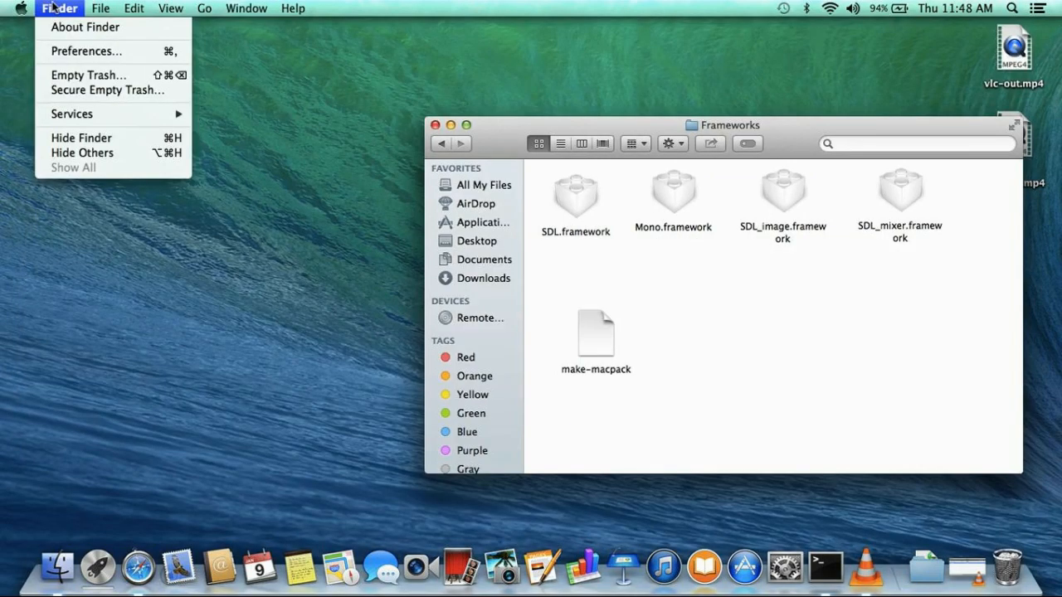
Go to Computer, then into Macintosh HD's Library folder where frameworks are installed.
click(202, 7)
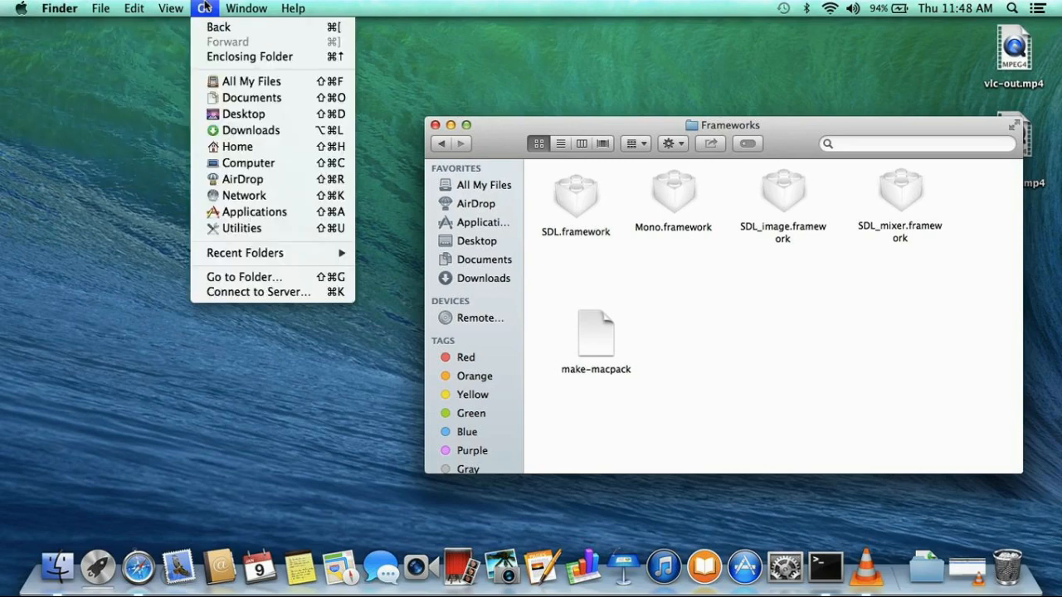
mouse_move(249, 162)
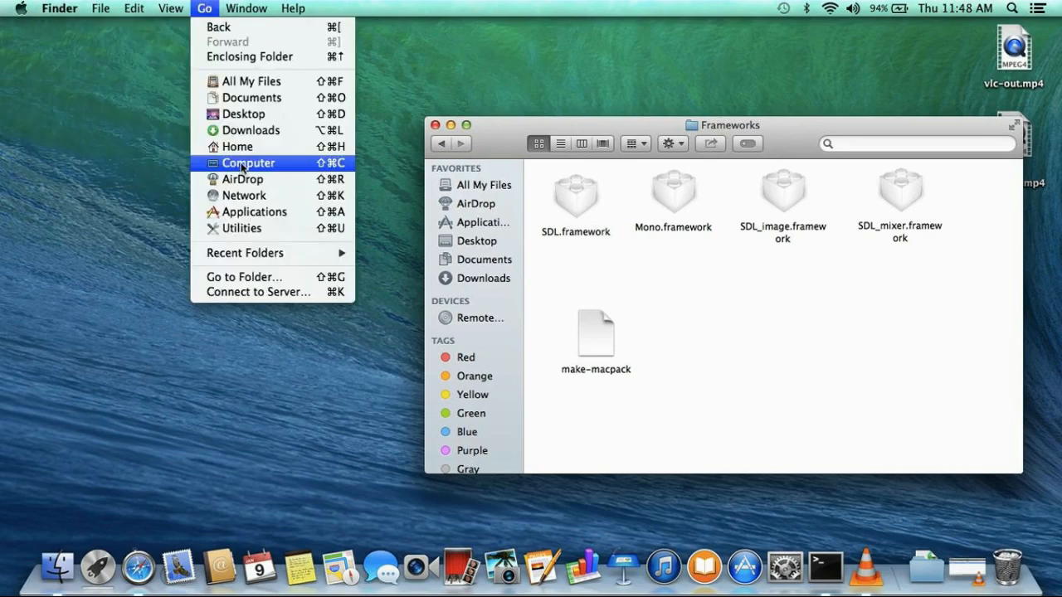
click(249, 163)
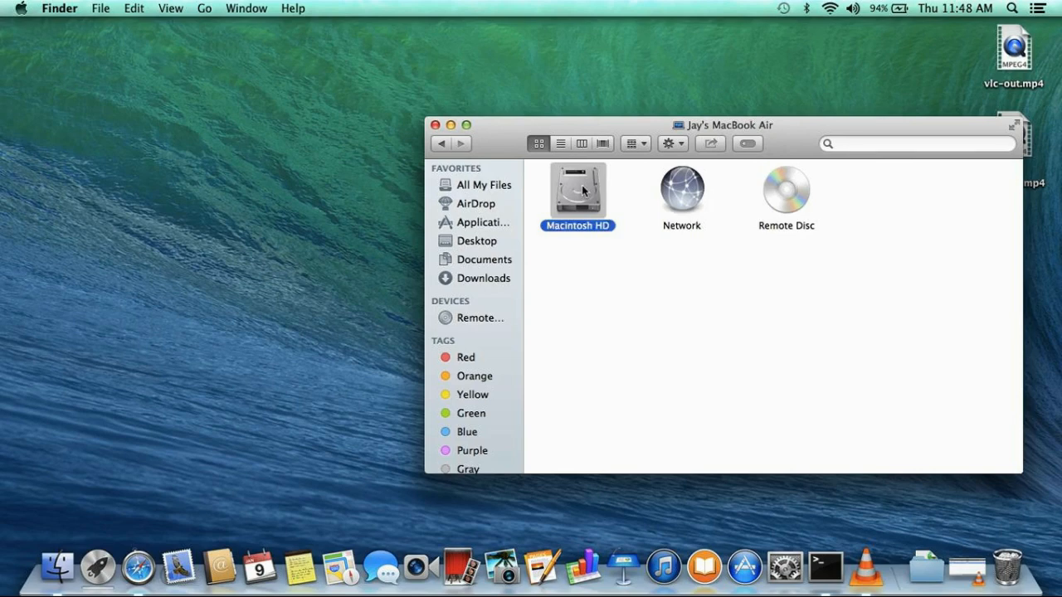
double_click(577, 186)
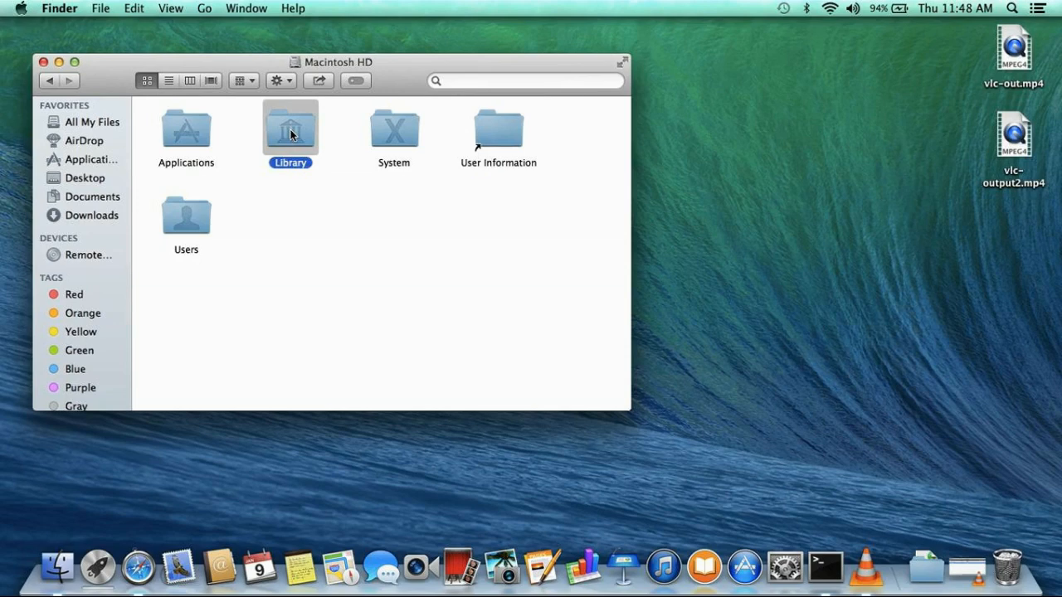
double_click(288, 130)
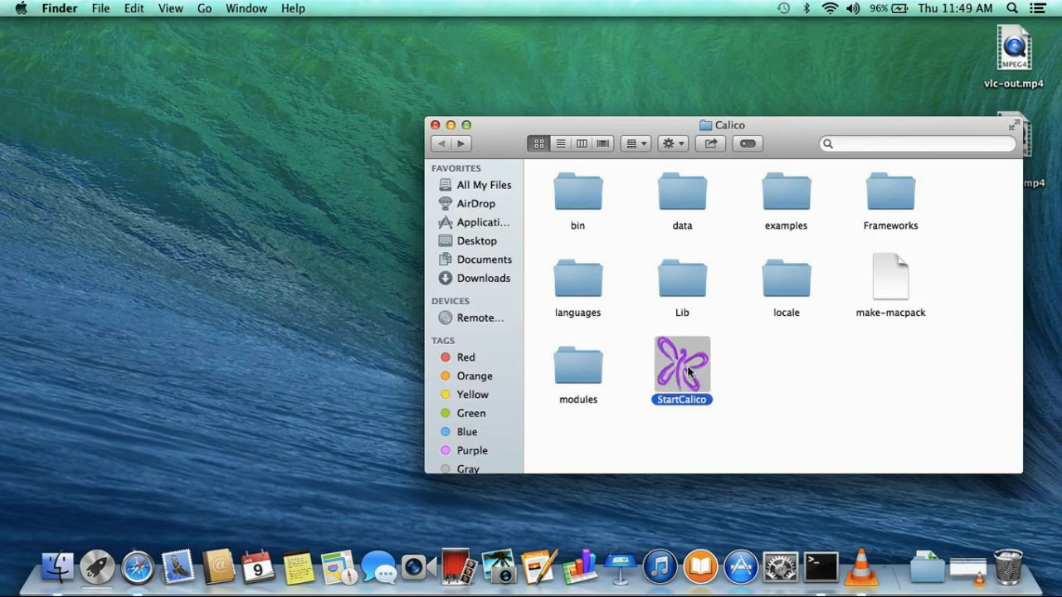
Launch StartCalico from the Calico folder to get a blank Python script.
double_click(681, 365)
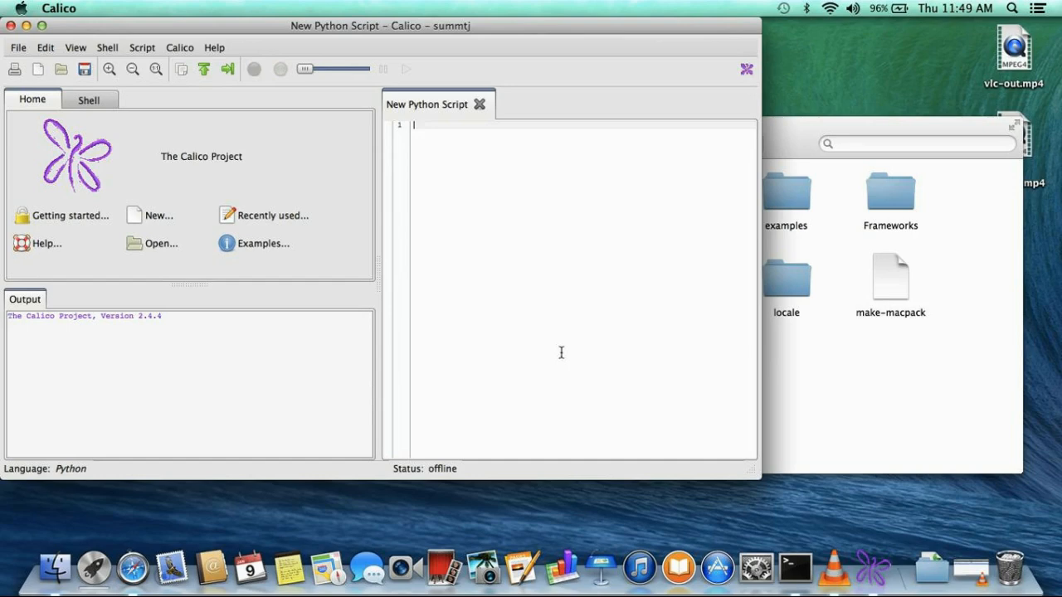
right_click(667, 373)
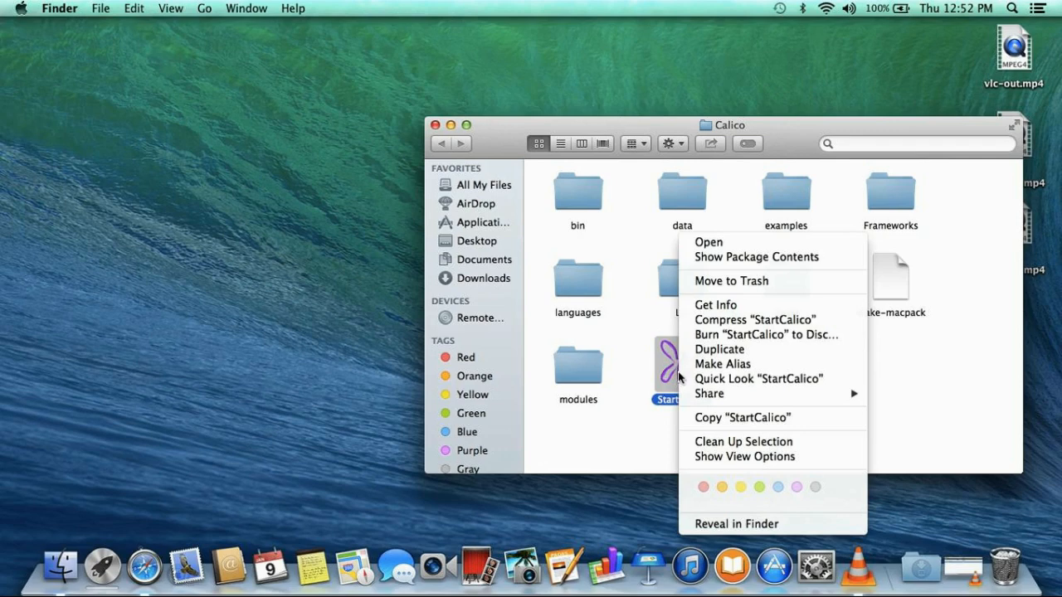
mouse_move(729, 242)
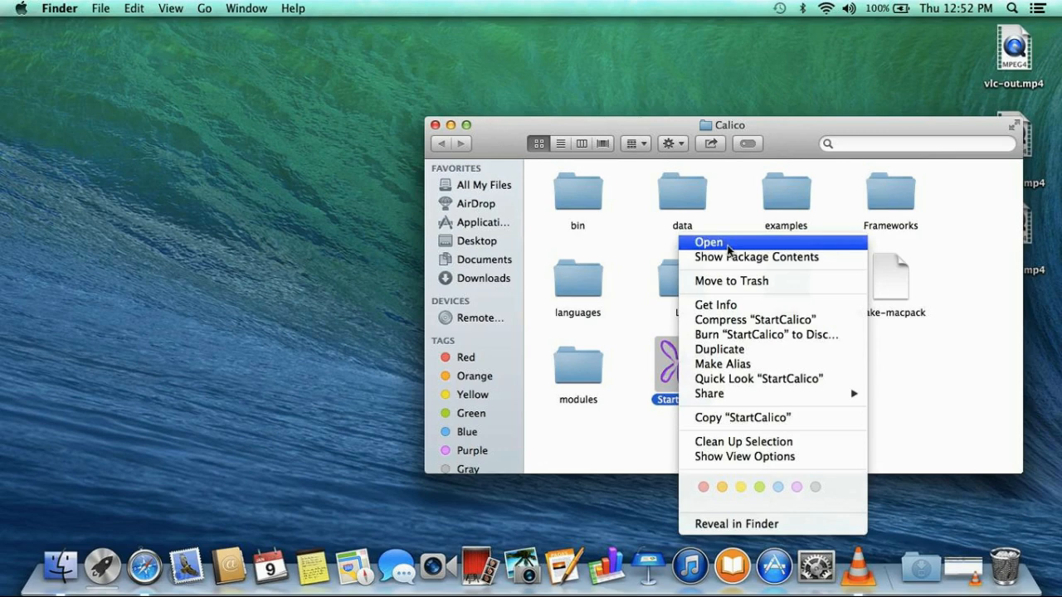
Reopen StartCalico via its context menu's Open option.
click(707, 242)
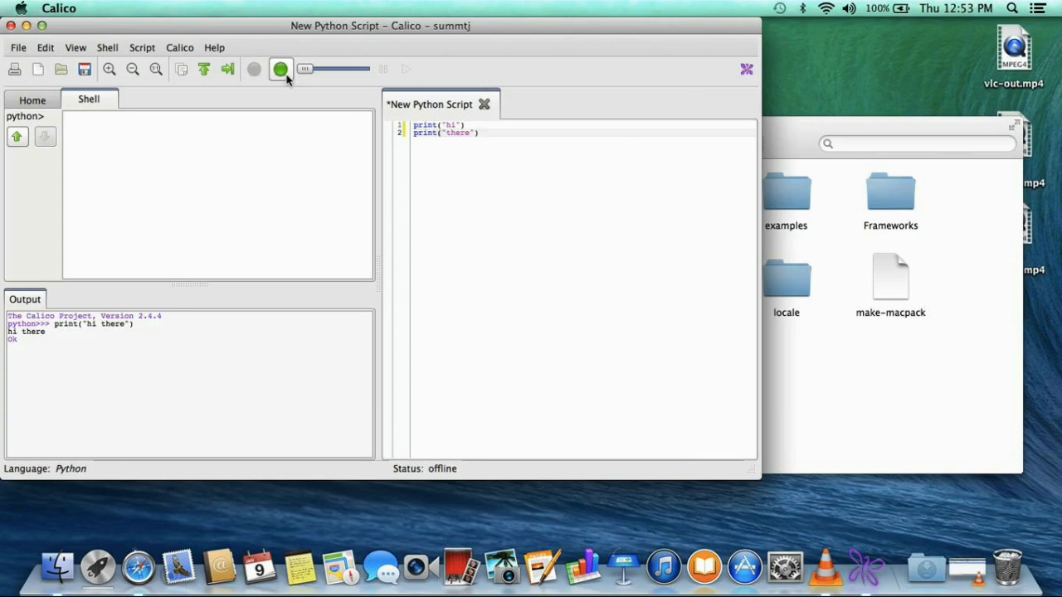
Save the script as temp.py on the Desktop, creating a new CS1301 folder.
click(83, 69)
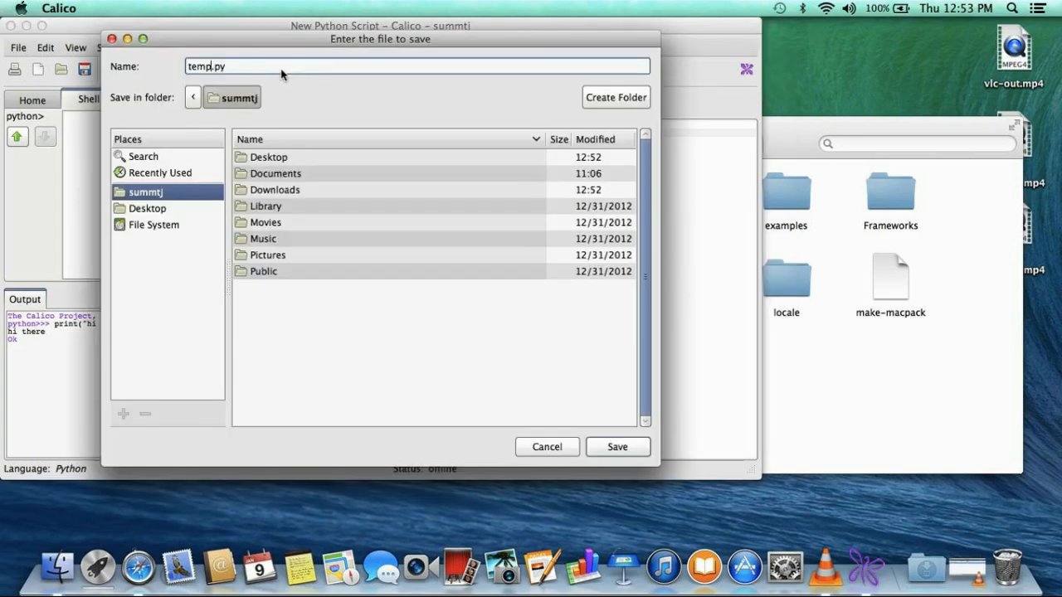
click(615, 96)
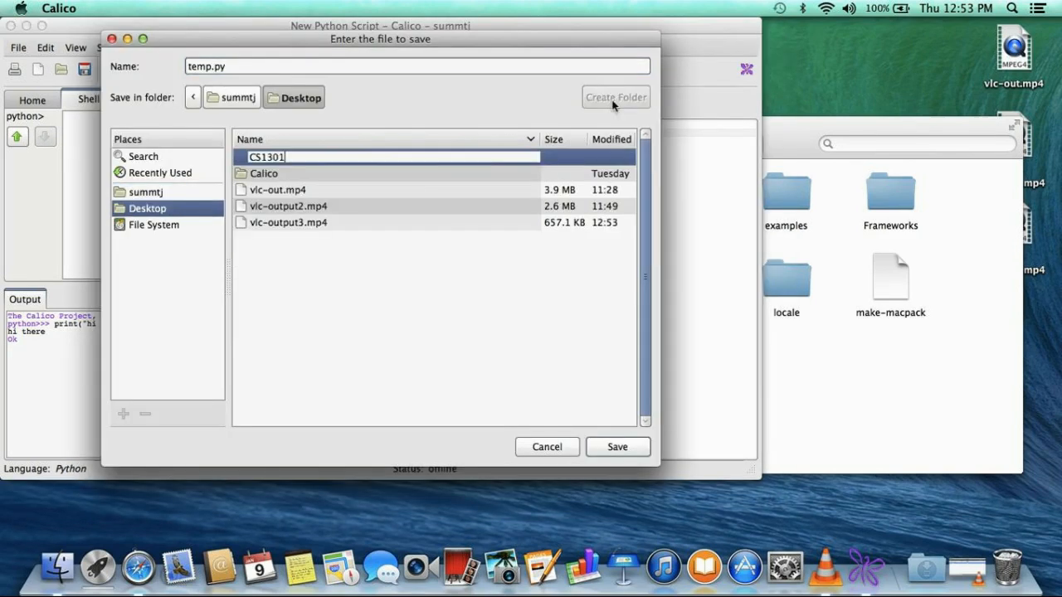